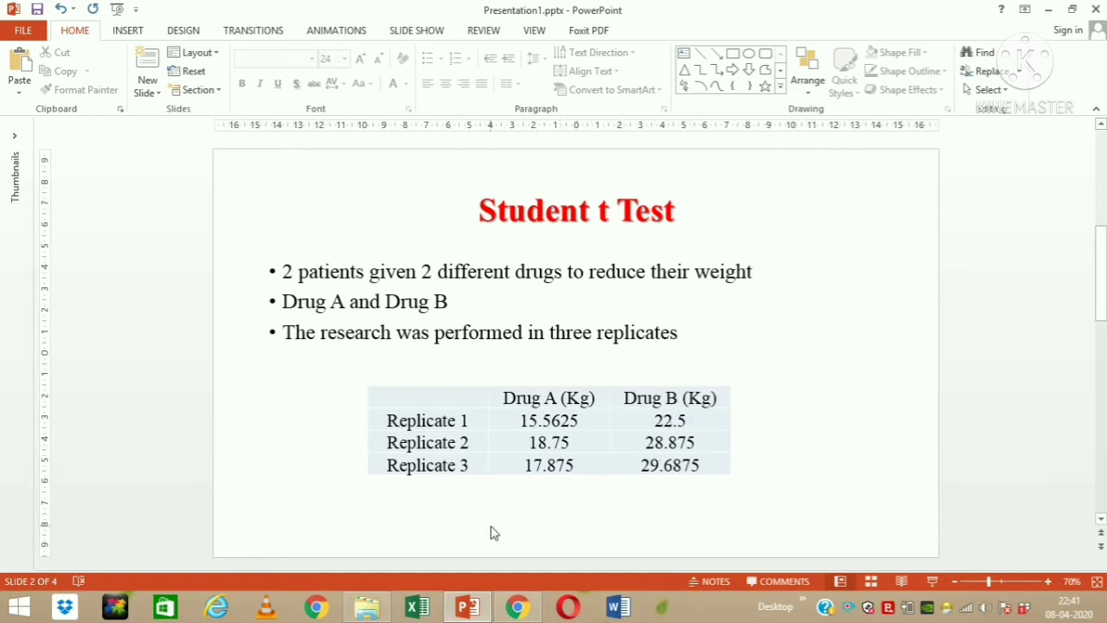
# Switch from the PowerPoint slide to the Graph pad folder in File Explorer
pyautogui.click(367, 605)
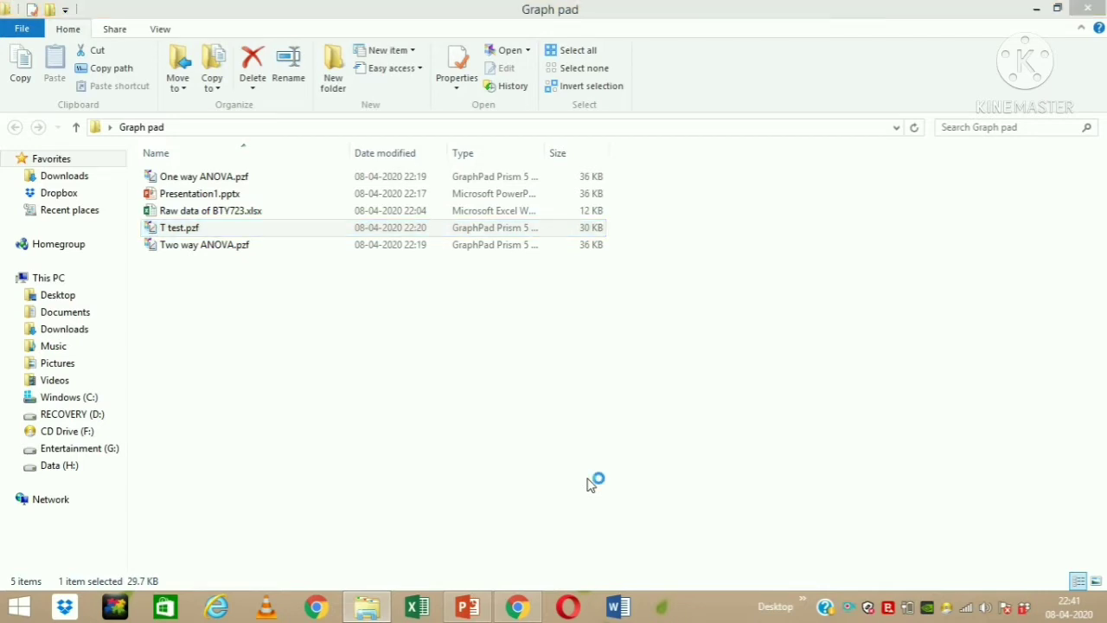
# Open T test.pzf in Prism and view its Drug A/Drug B data table and bar graph
pyautogui.doubleClick(180, 228)
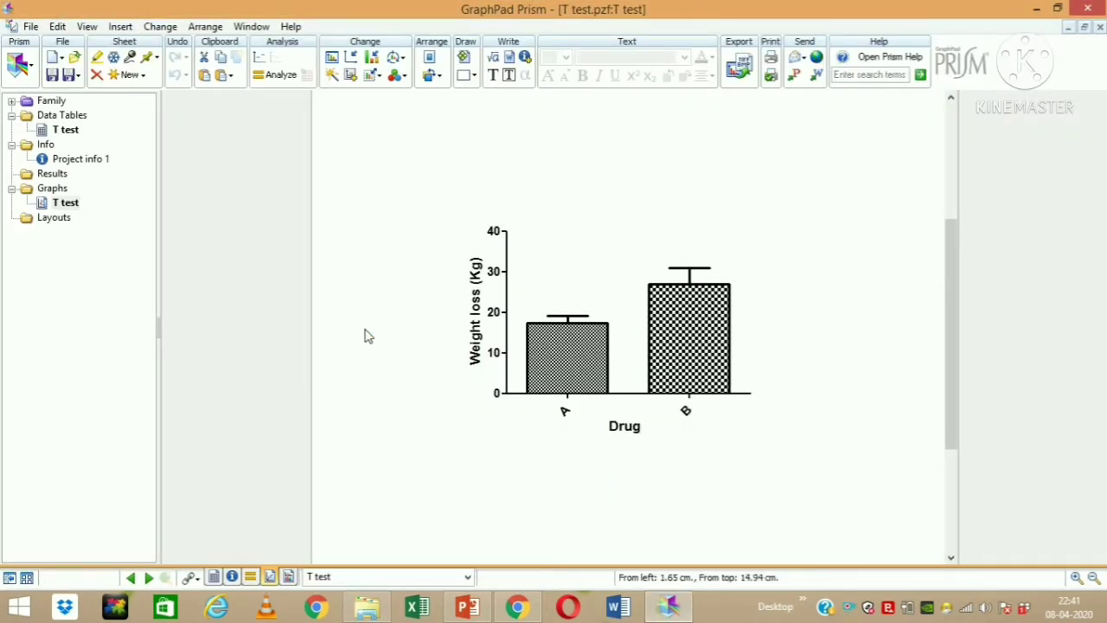
pyautogui.moveTo(73, 135)
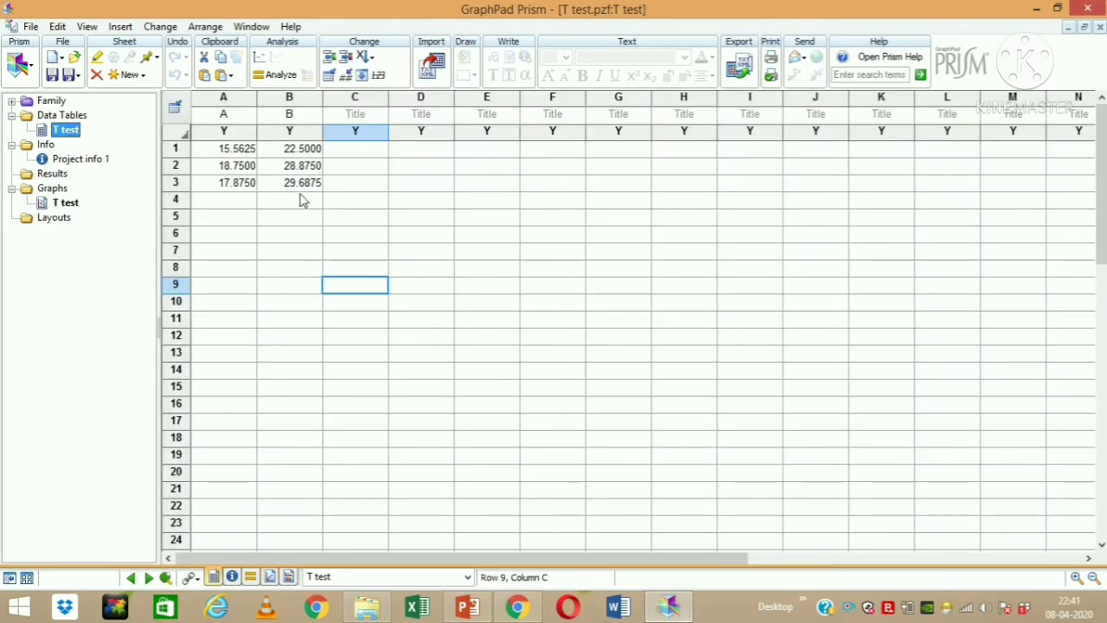
pyautogui.moveTo(287, 190)
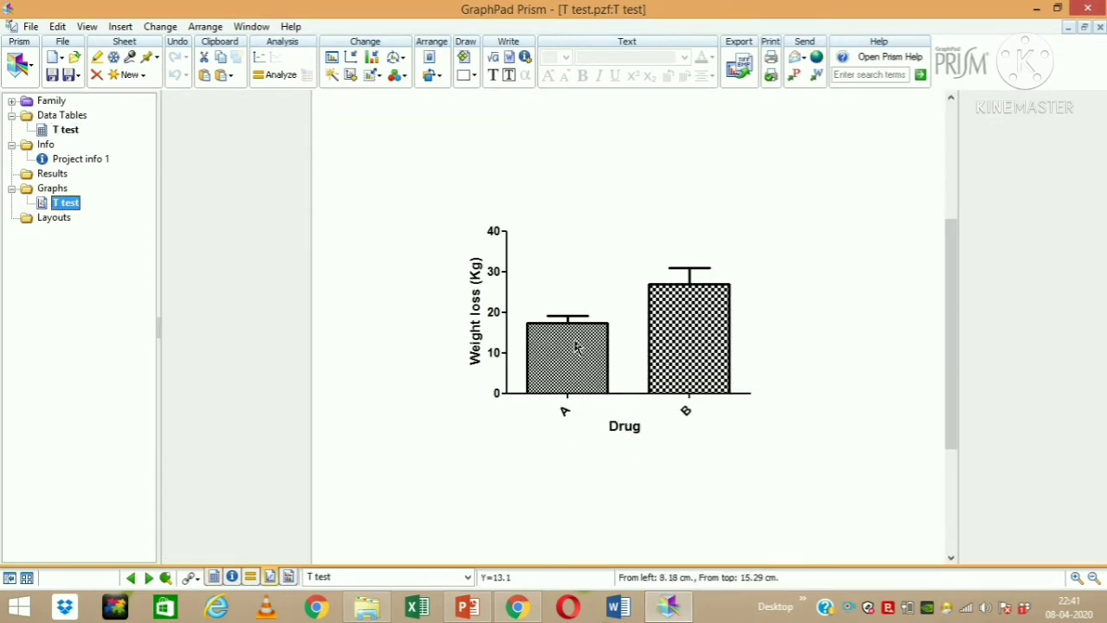
pyautogui.moveTo(562, 358)
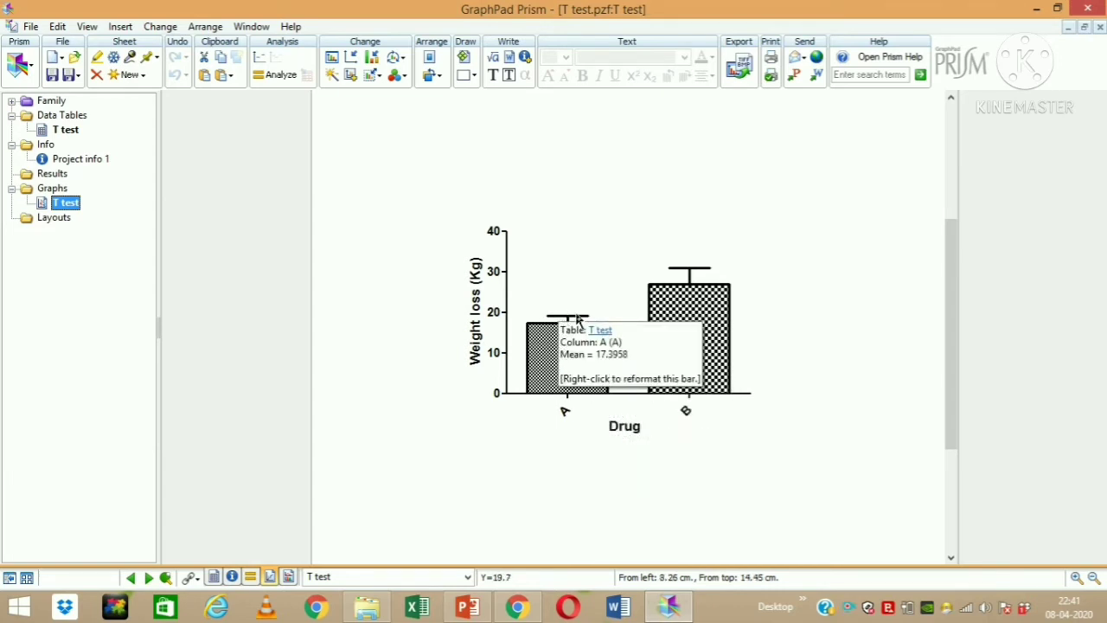
pyautogui.moveTo(690, 290)
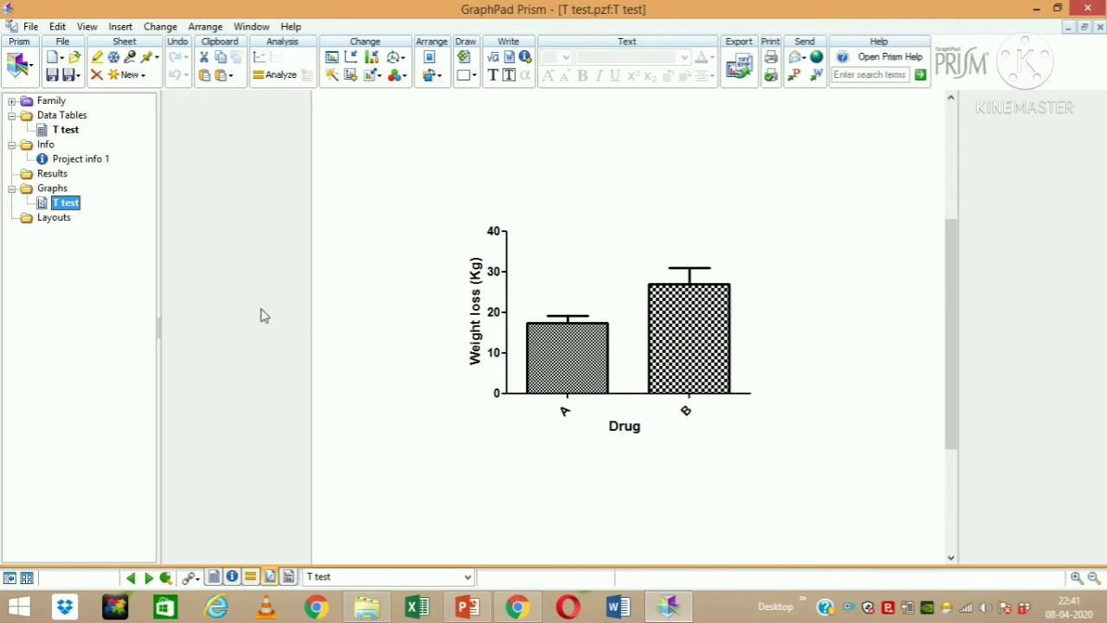
pyautogui.click(66, 128)
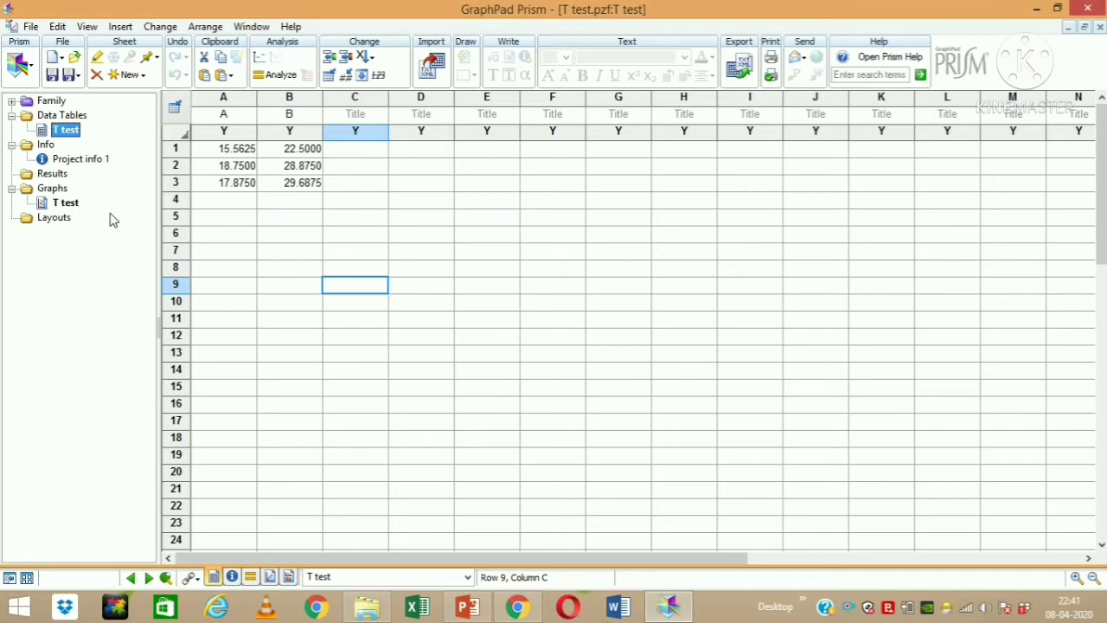
pyautogui.click(66, 201)
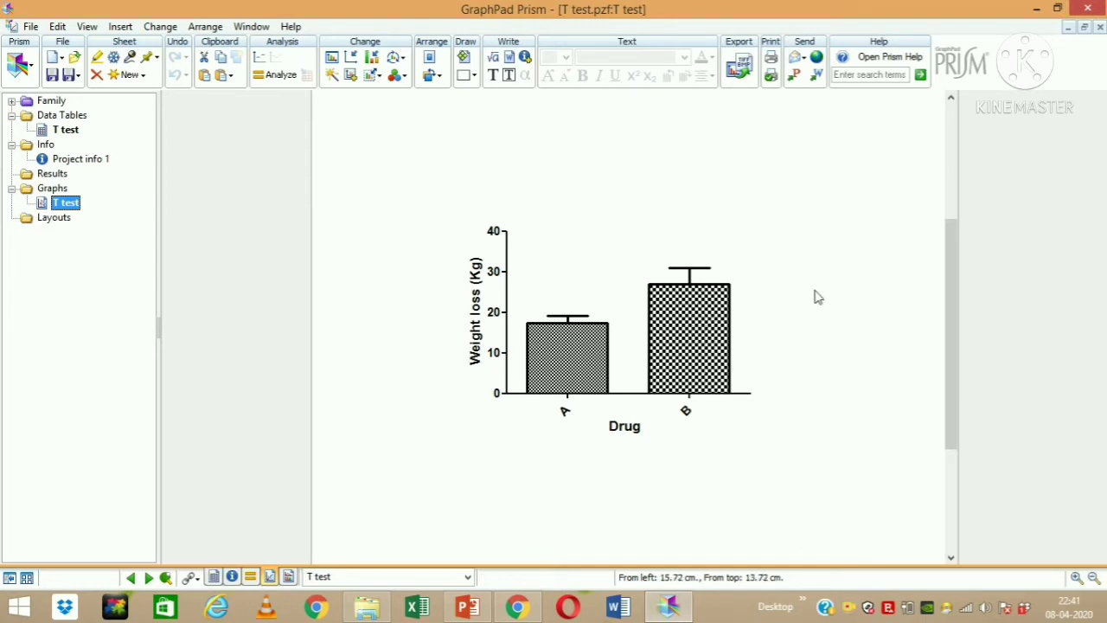
pyautogui.moveTo(301, 215)
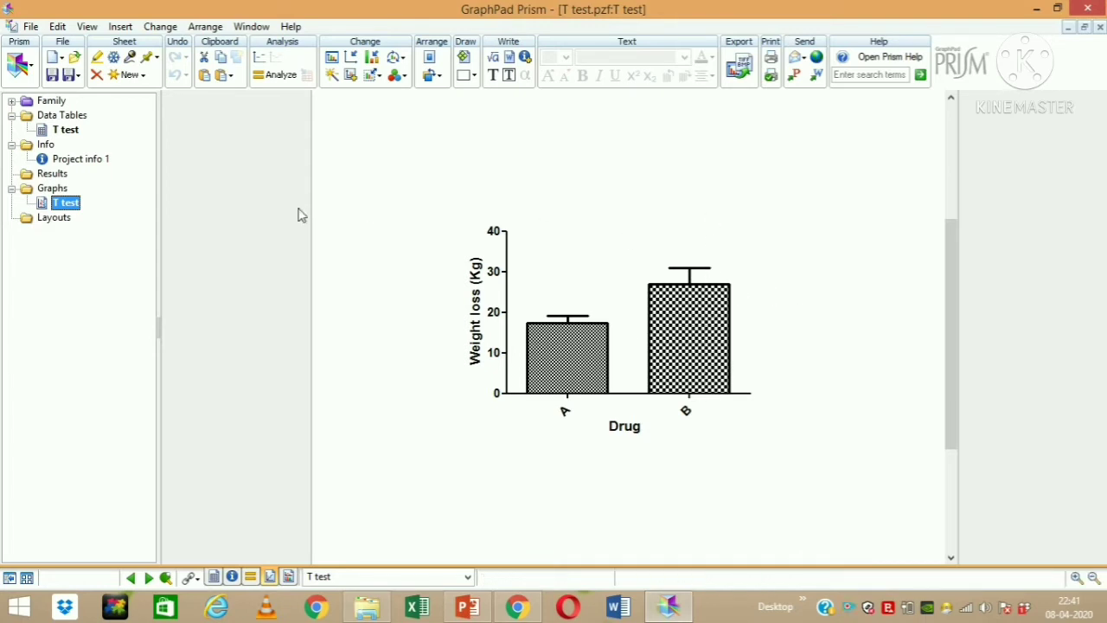
pyautogui.moveTo(100, 145)
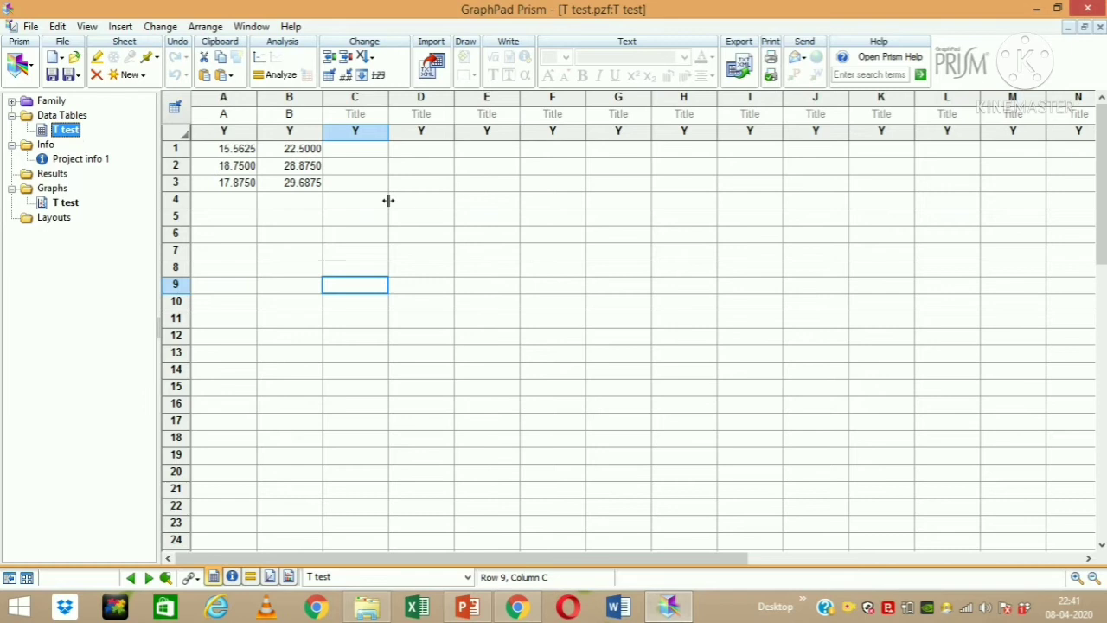
pyautogui.moveTo(310, 142)
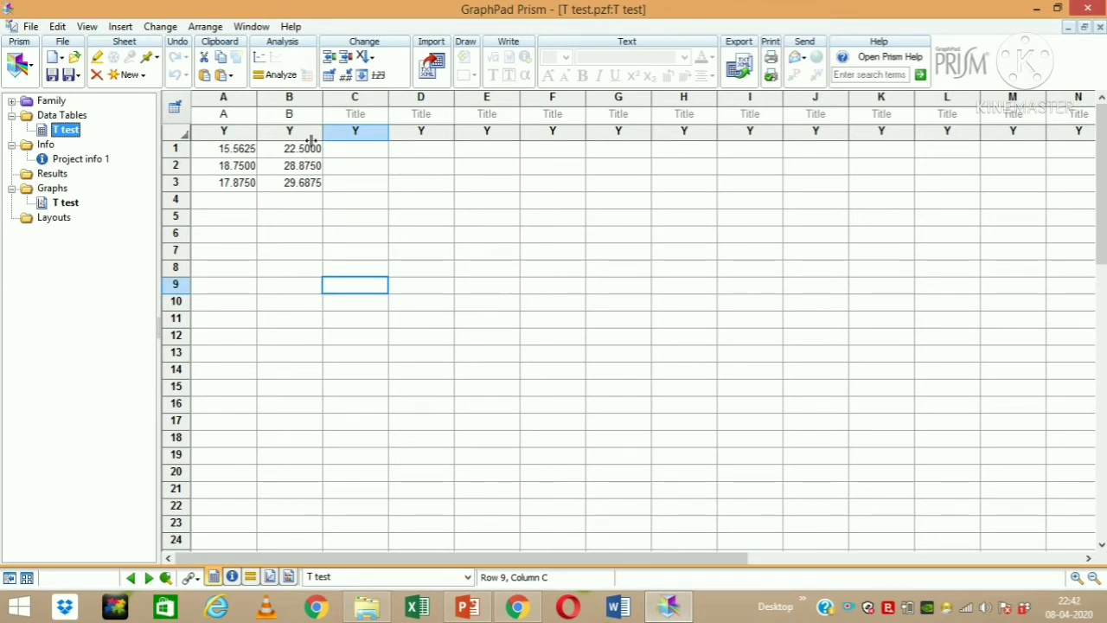
pyautogui.moveTo(294, 118)
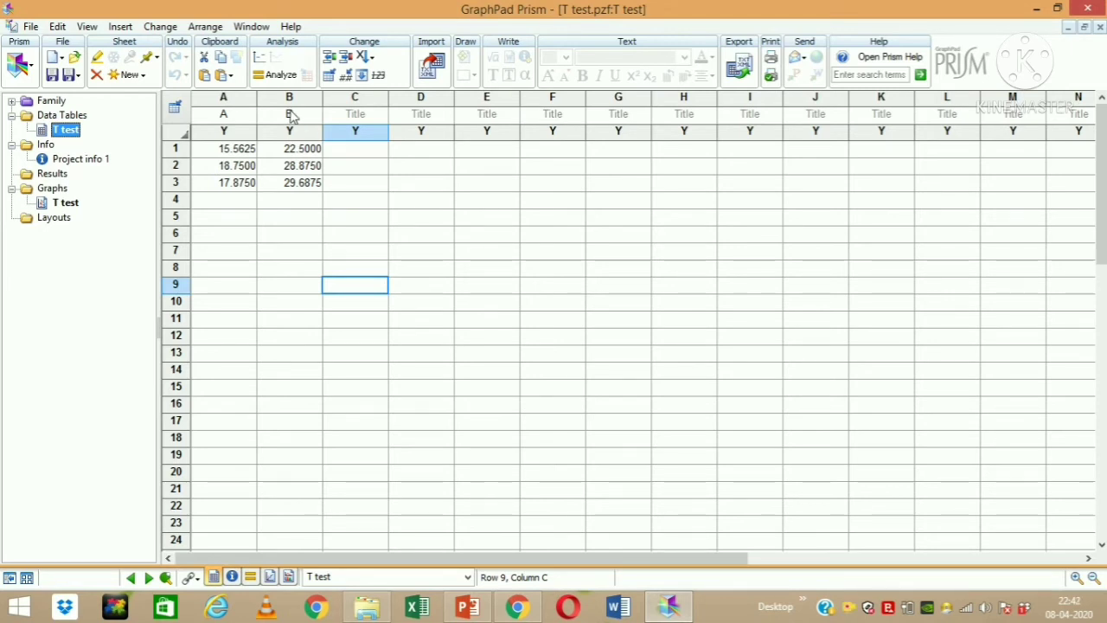
pyautogui.moveTo(279, 74)
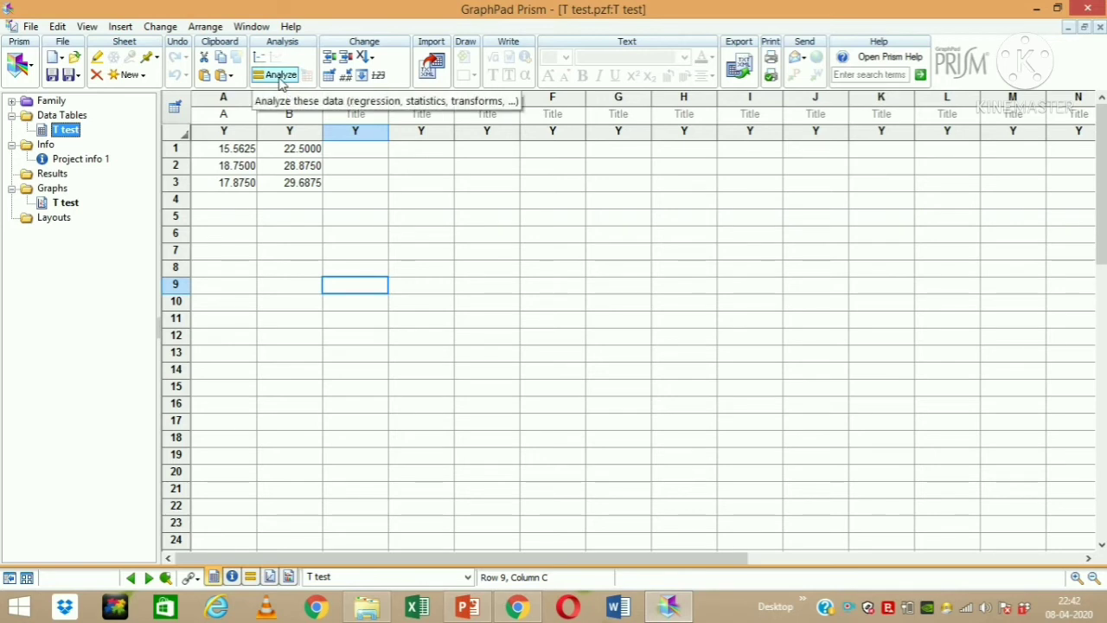
pyautogui.moveTo(360, 214)
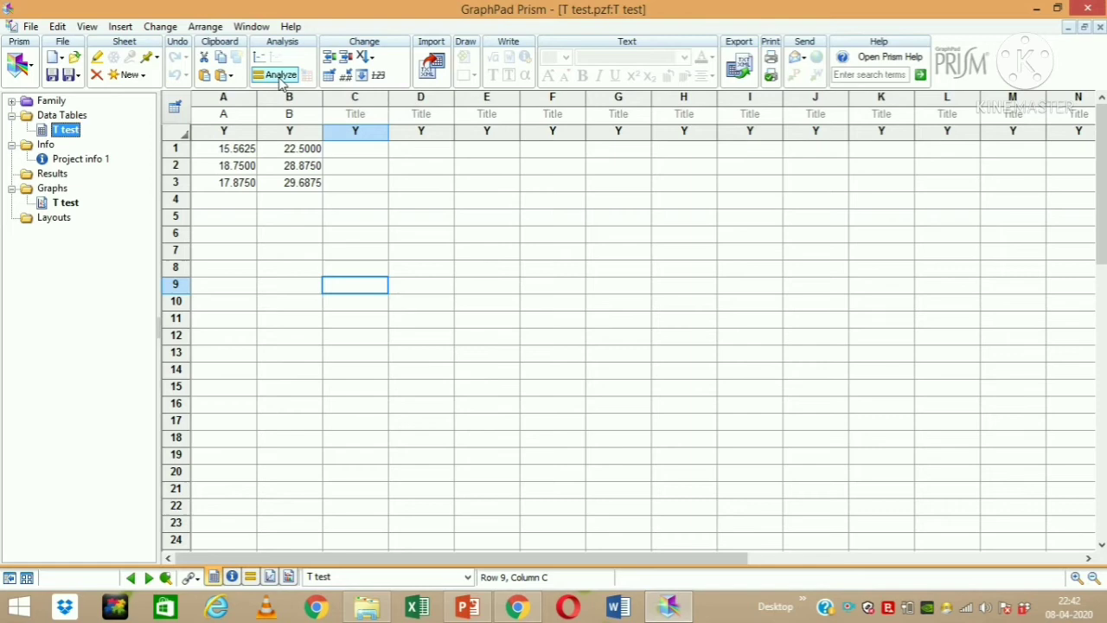
# Start a Column analyses t test (and nonparametric tests) on columns A and B
pyautogui.click(279, 74)
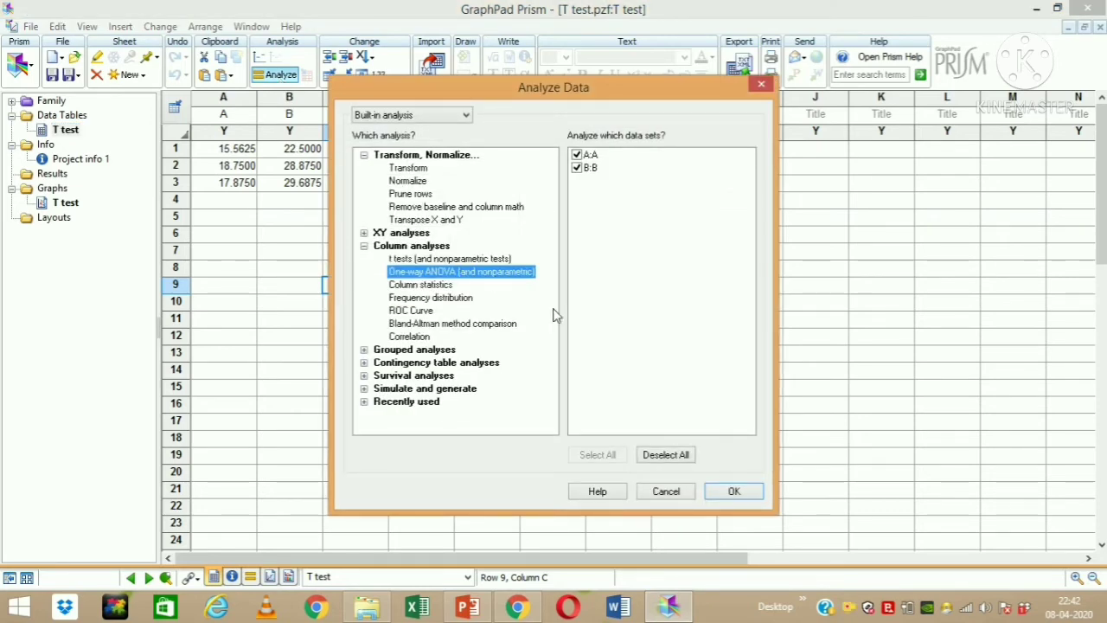
pyautogui.moveTo(419, 235)
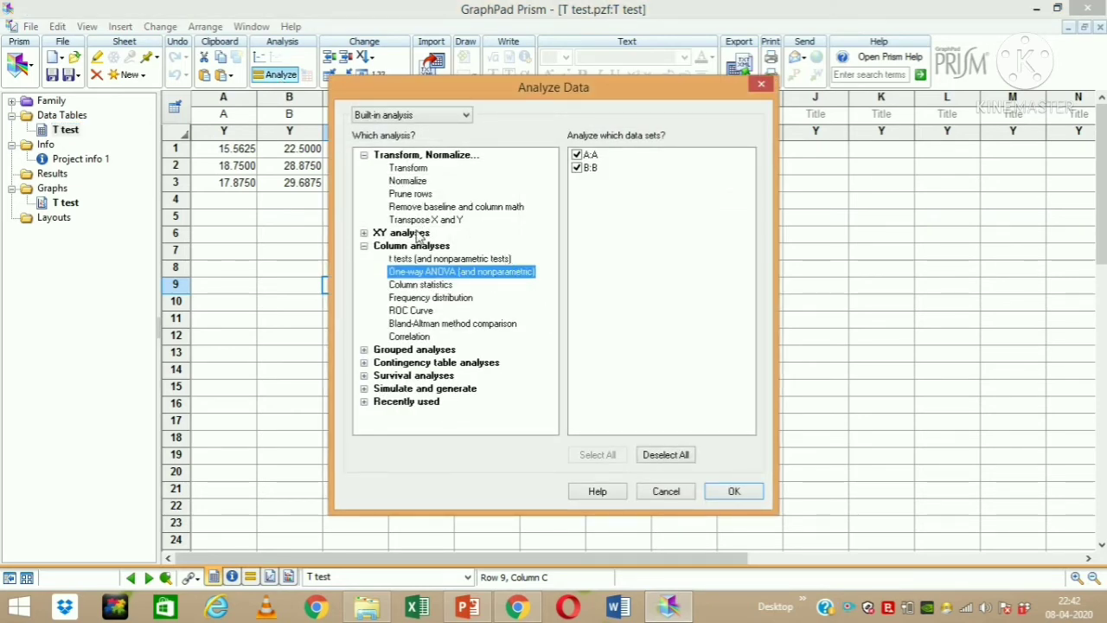
pyautogui.click(450, 260)
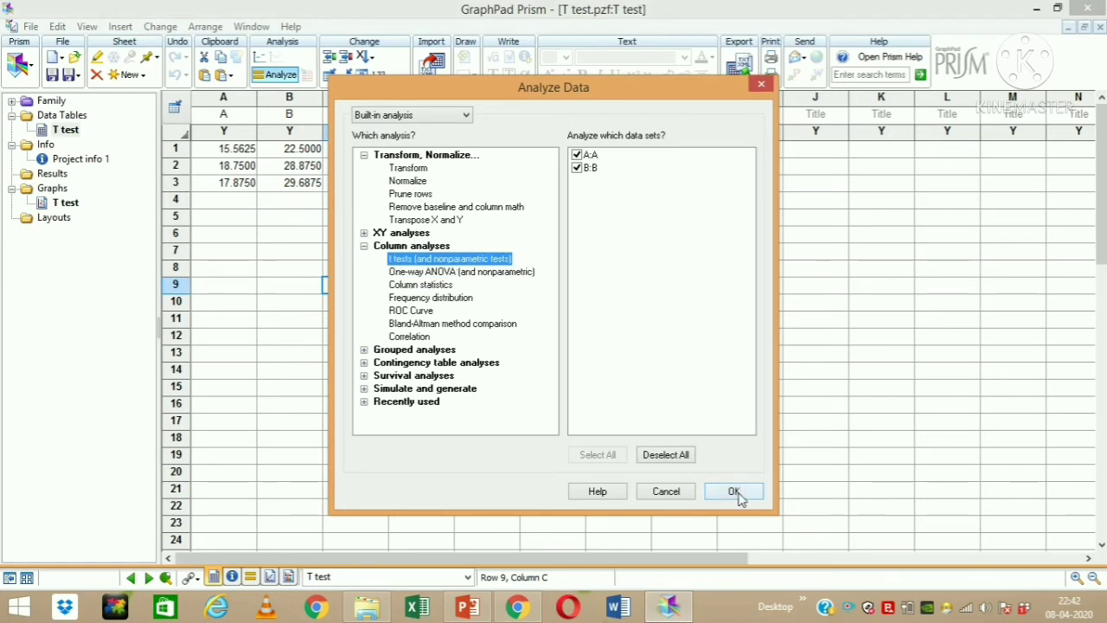
pyautogui.click(733, 491)
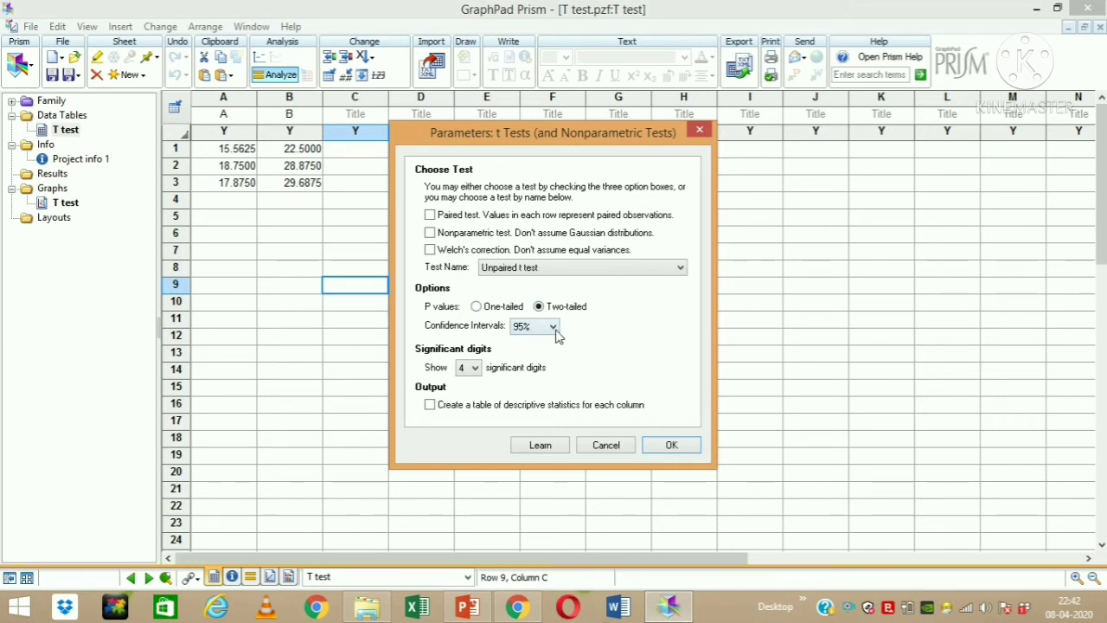
# Run the unpaired two-tailed t test with 95% confidence intervals
pyautogui.click(553, 325)
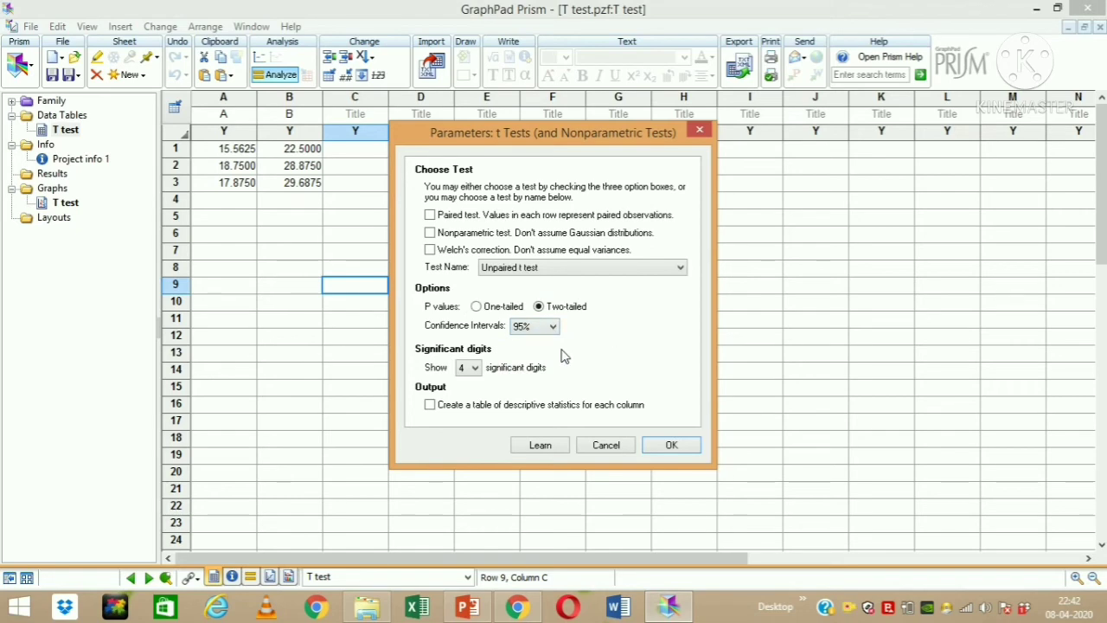
pyautogui.moveTo(602, 400)
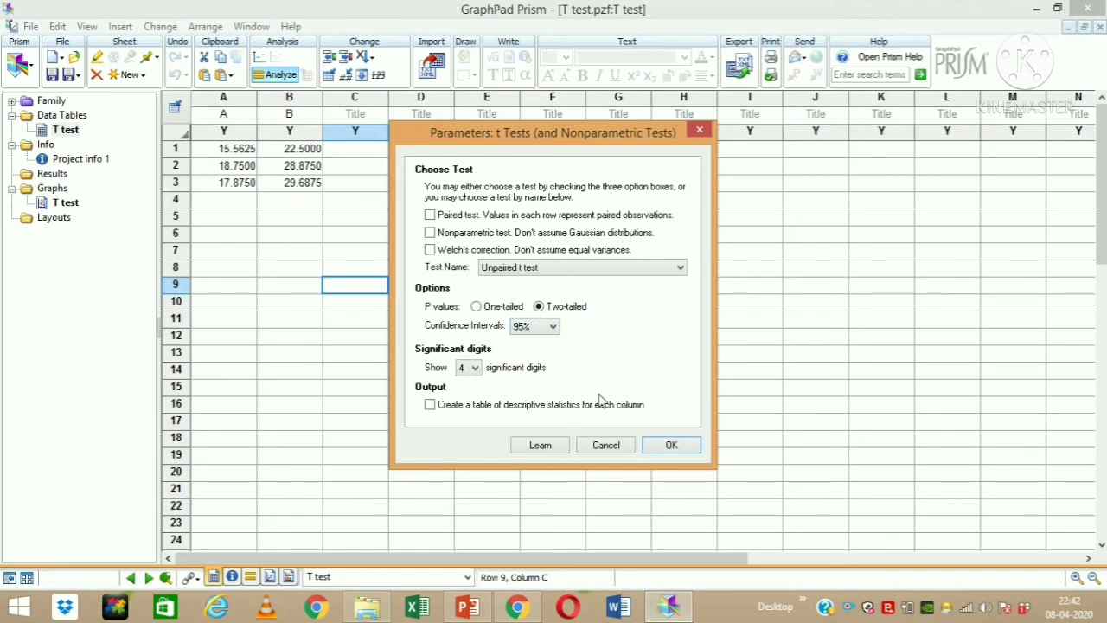
pyautogui.click(671, 445)
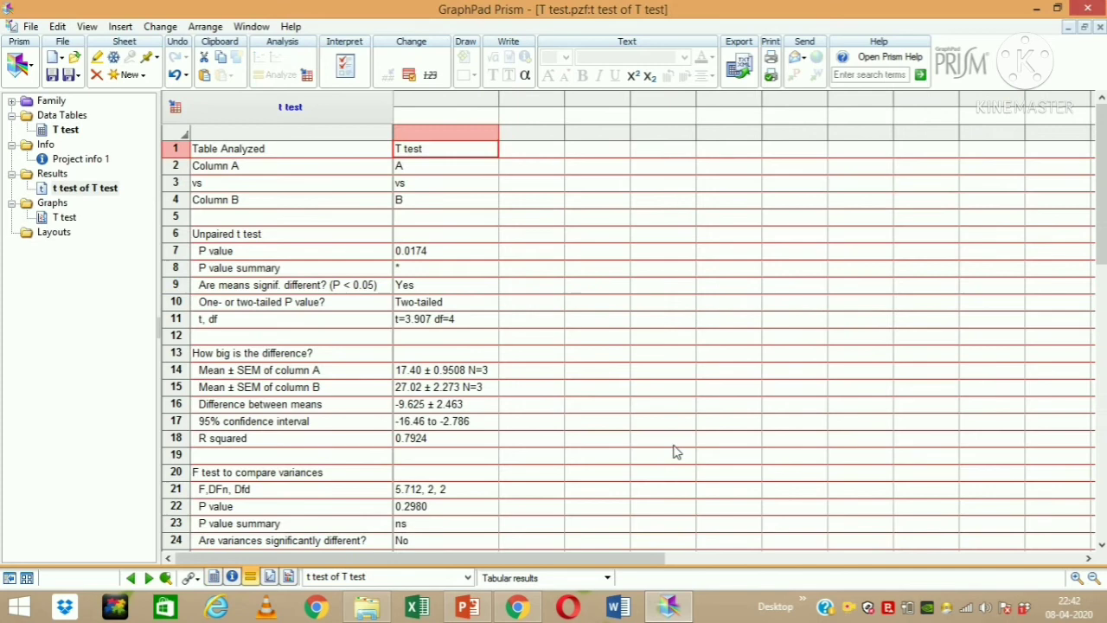
# Review the P value 0.0174 and summary * in the results, then return to the T test data table
pyautogui.click(446, 318)
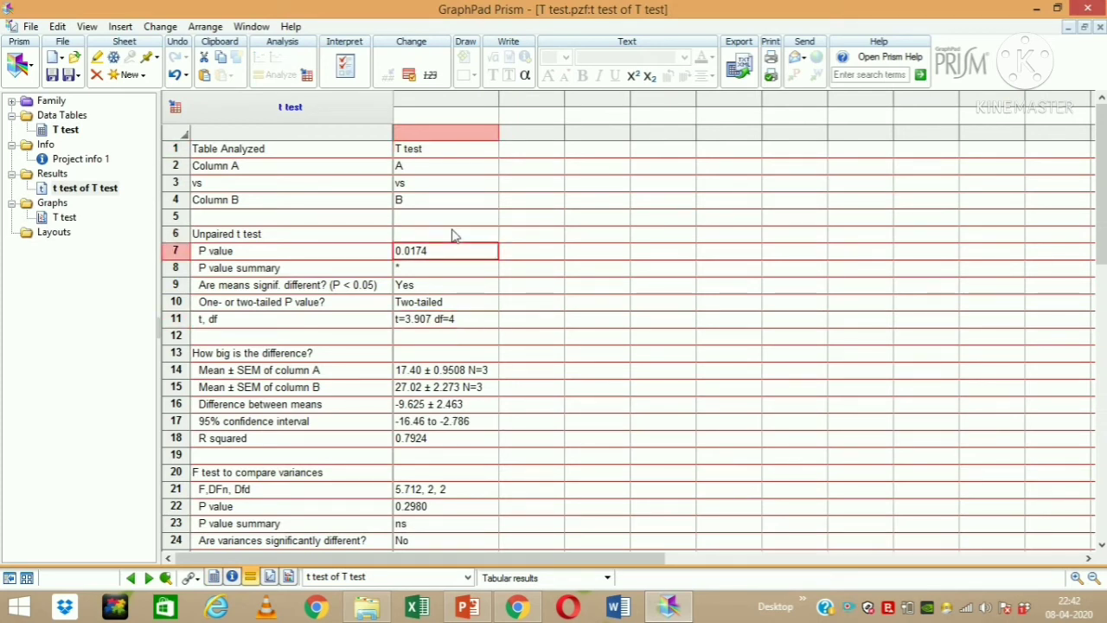
pyautogui.scroll(-3)
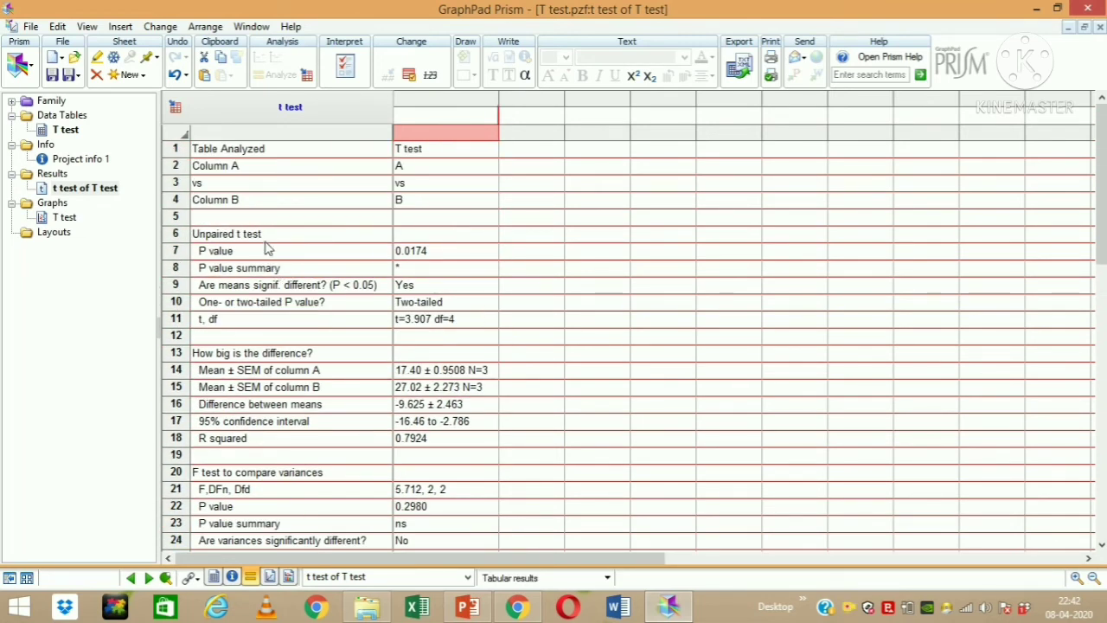
pyautogui.click(268, 251)
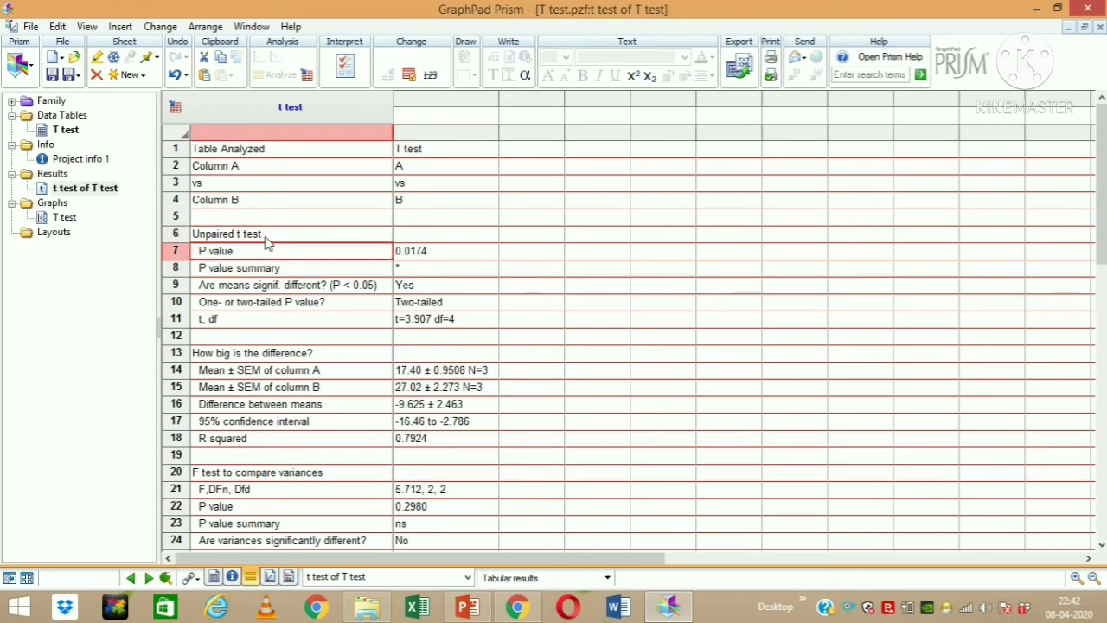
pyautogui.click(446, 266)
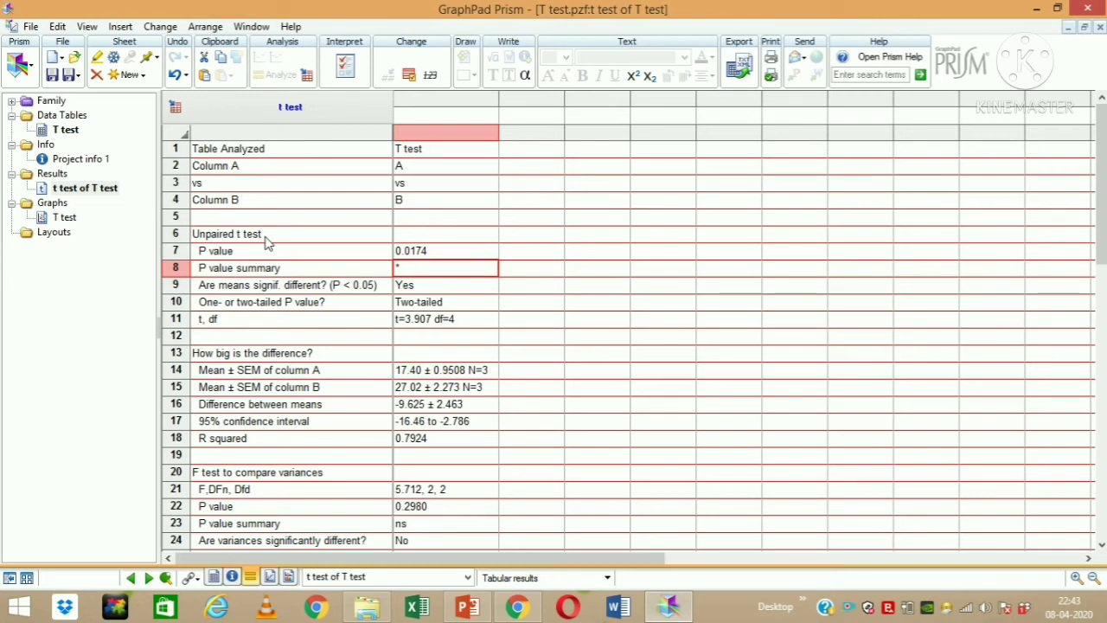
pyautogui.moveTo(415, 275)
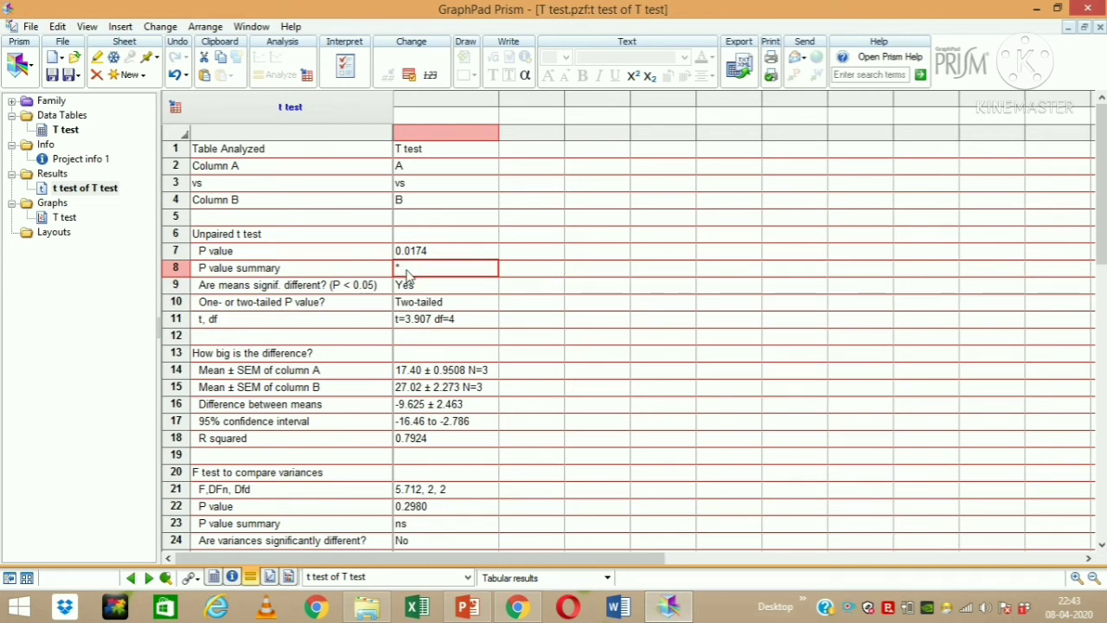
pyautogui.moveTo(471, 275)
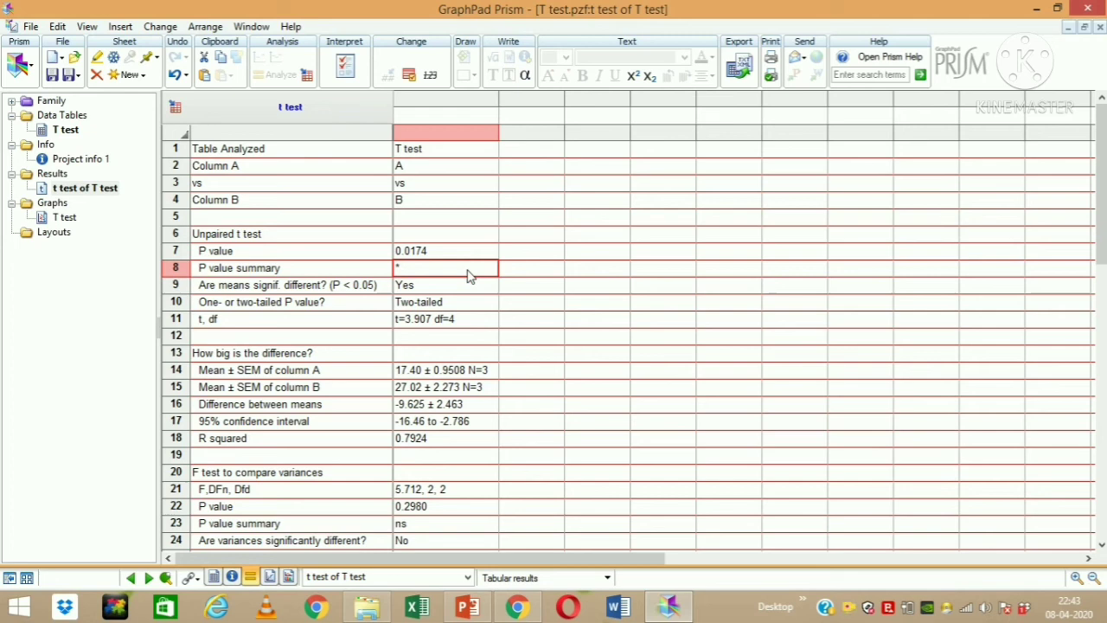
pyautogui.click(66, 129)
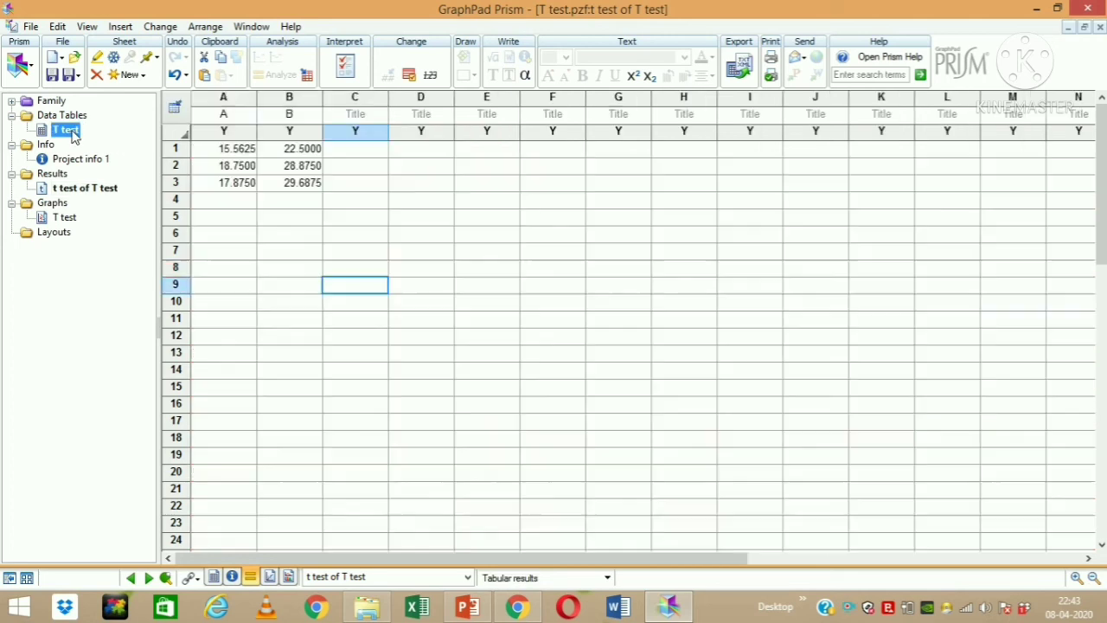
# Show the weight loss bar graph and close the T test project, prompting to save changes
pyautogui.click(65, 218)
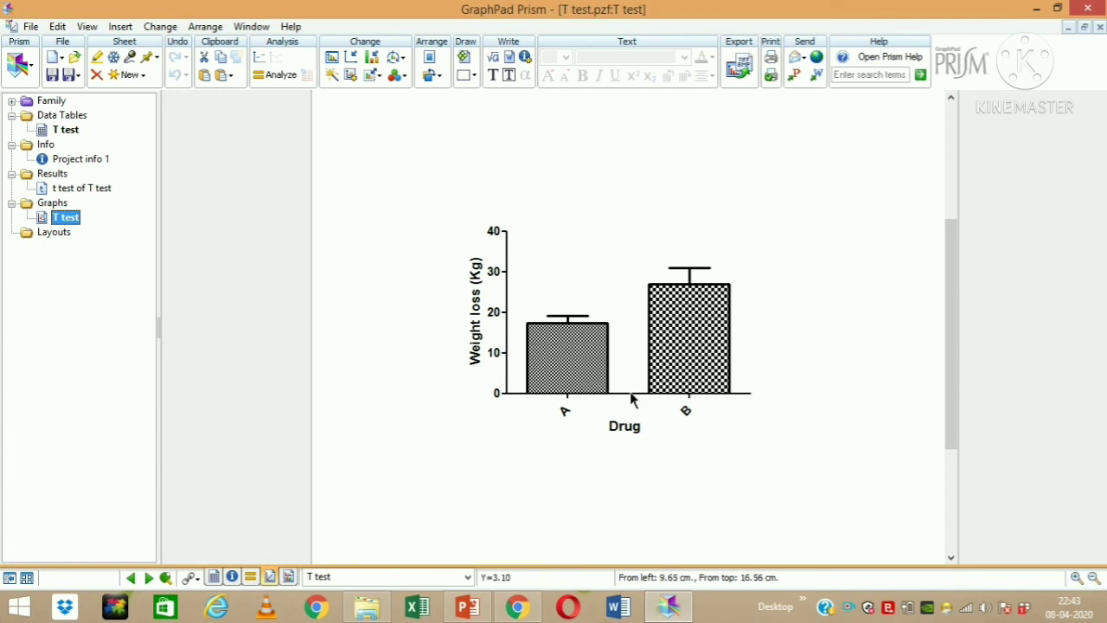
pyautogui.moveTo(683, 406)
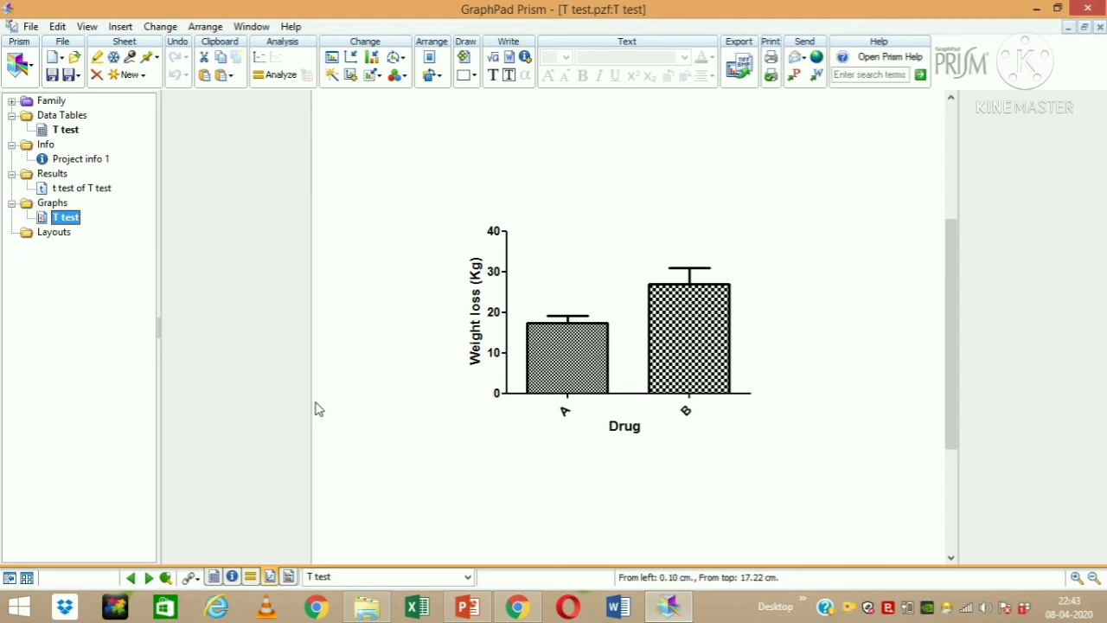
pyautogui.click(1086, 9)
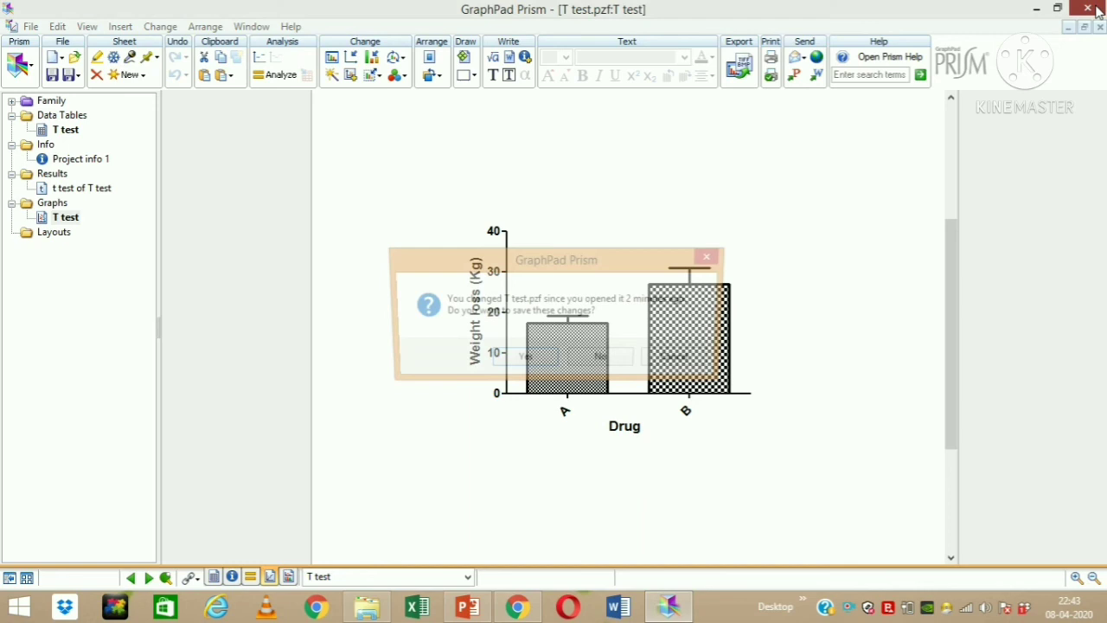